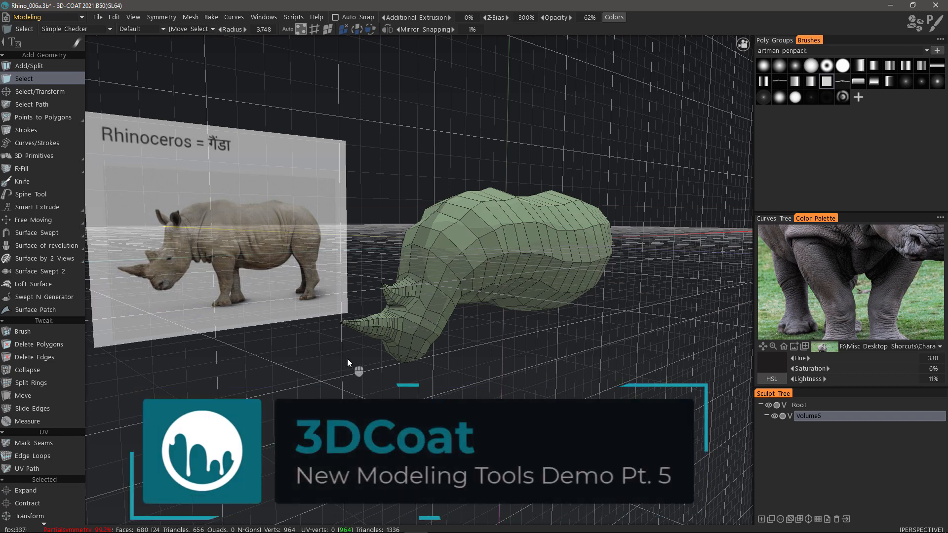
mouse_move(373, 377)
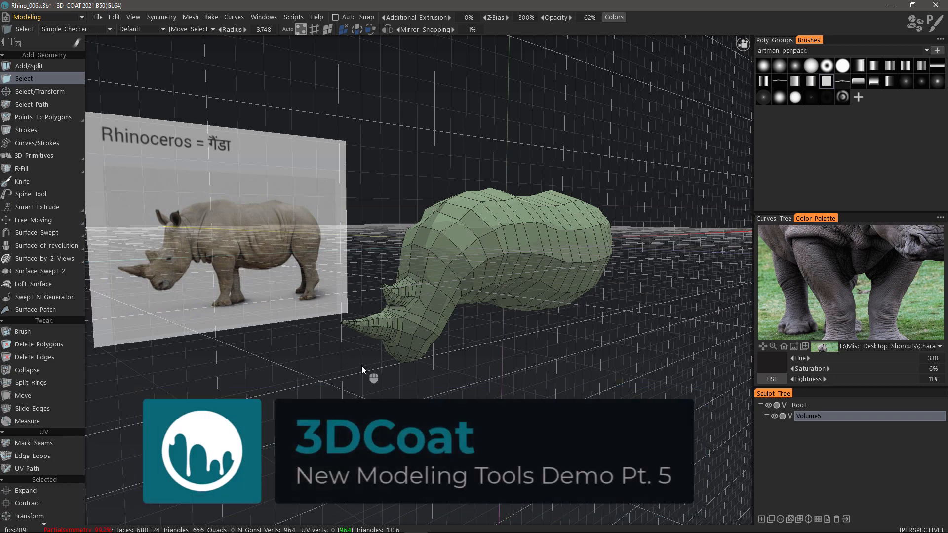
Step: Align the rhino mesh in orthographic side view and enable 'Operate over faces' mode
click(36, 207)
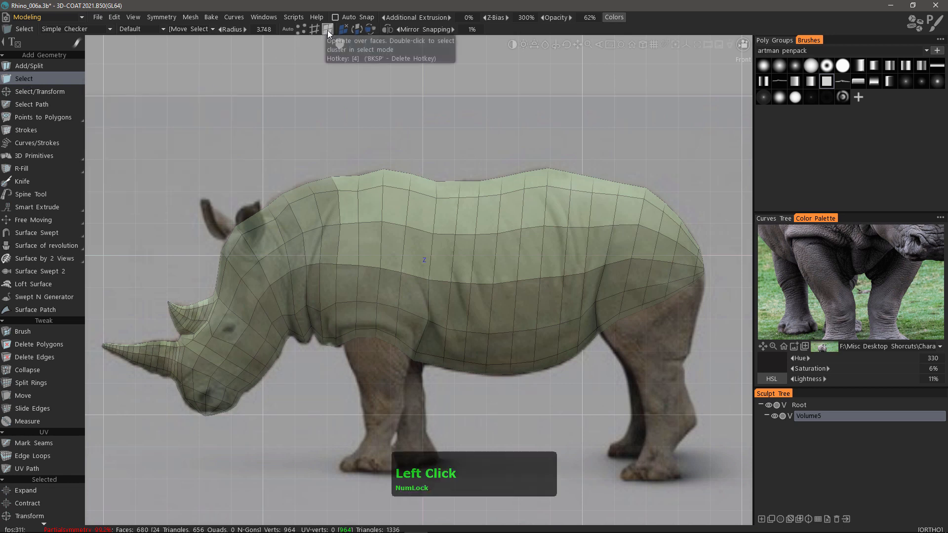
Step: Set selection to whole faces and pick the eight faces under the front leg
click(411, 349)
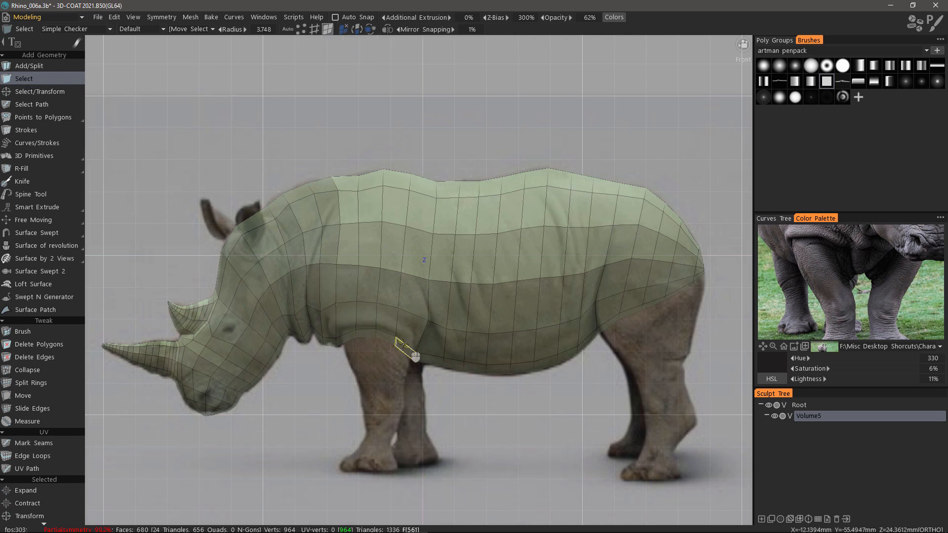
click(379, 345)
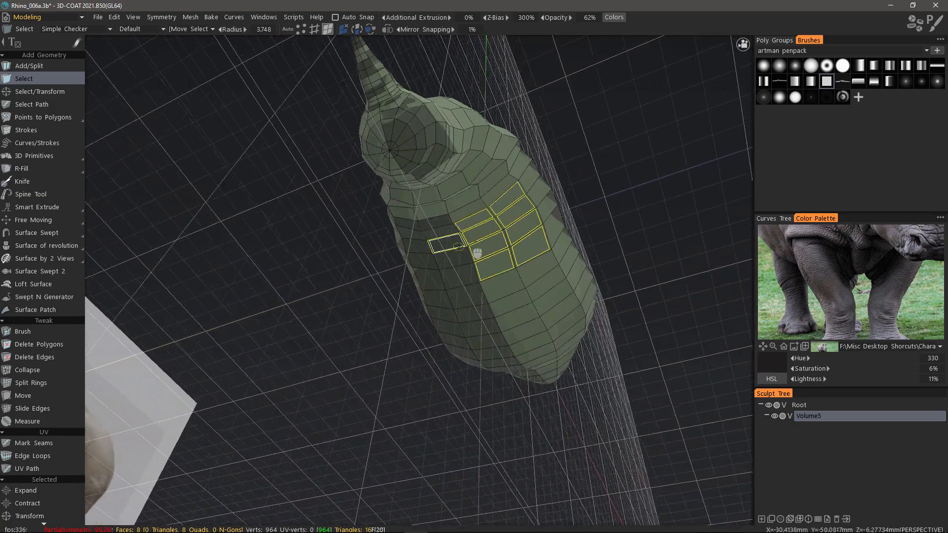
Step: Inset the eight leg faces with an Inset Size of about 6.8
right_click(477, 250)
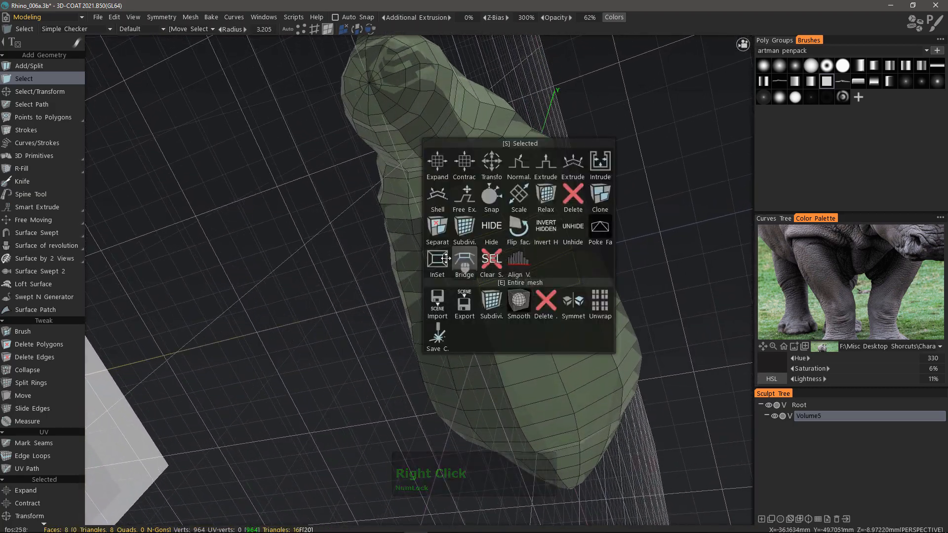
click(437, 261)
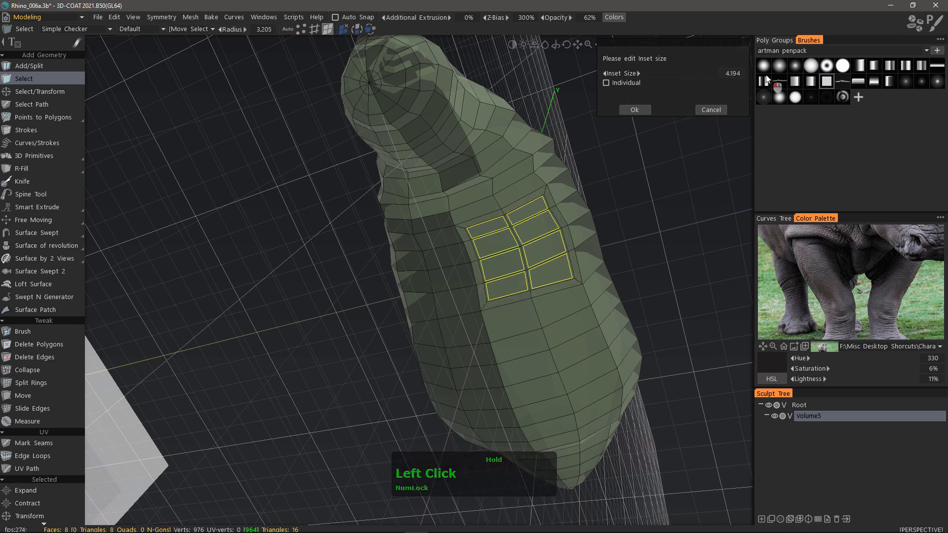
drag(665, 73, 725, 73)
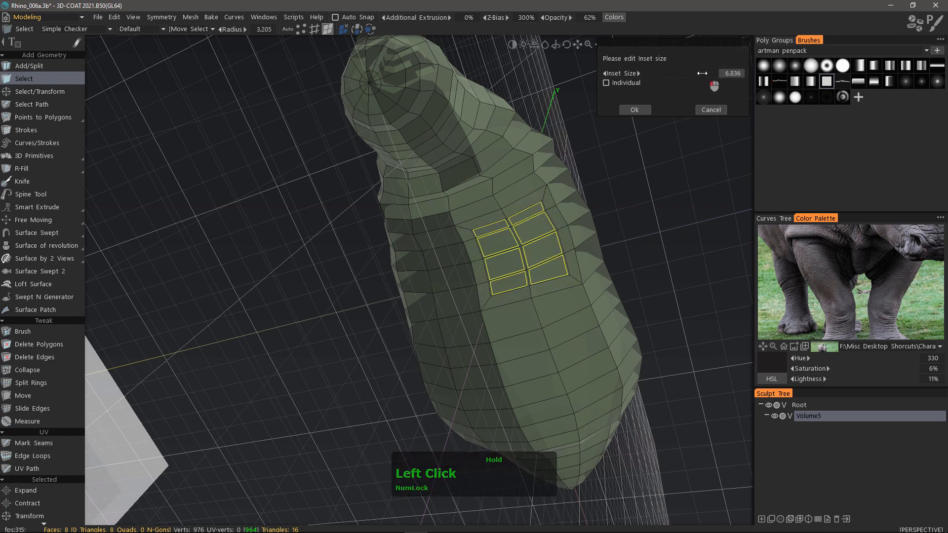
click(634, 110)
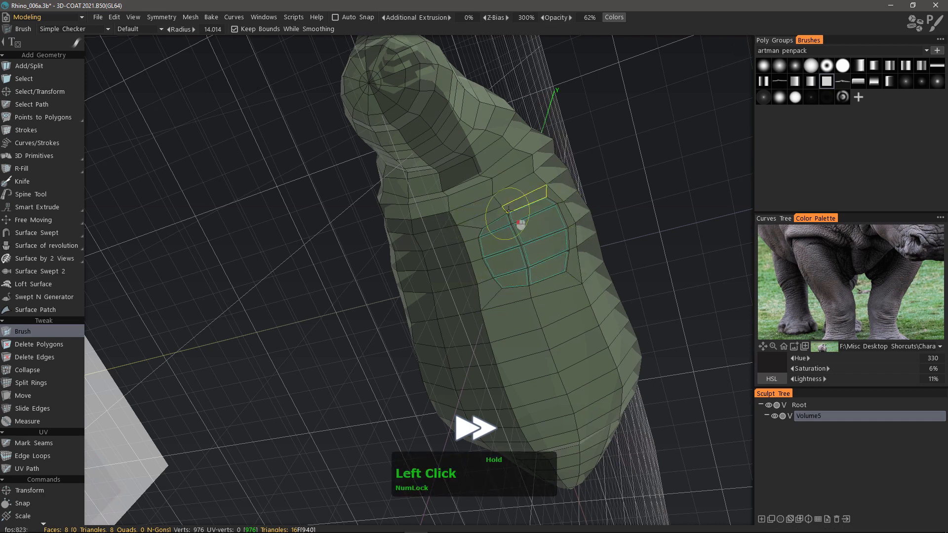
Step: Relax the inset leg faces into a rounder outline with the Tweak Brush
drag(520, 218, 504, 296)
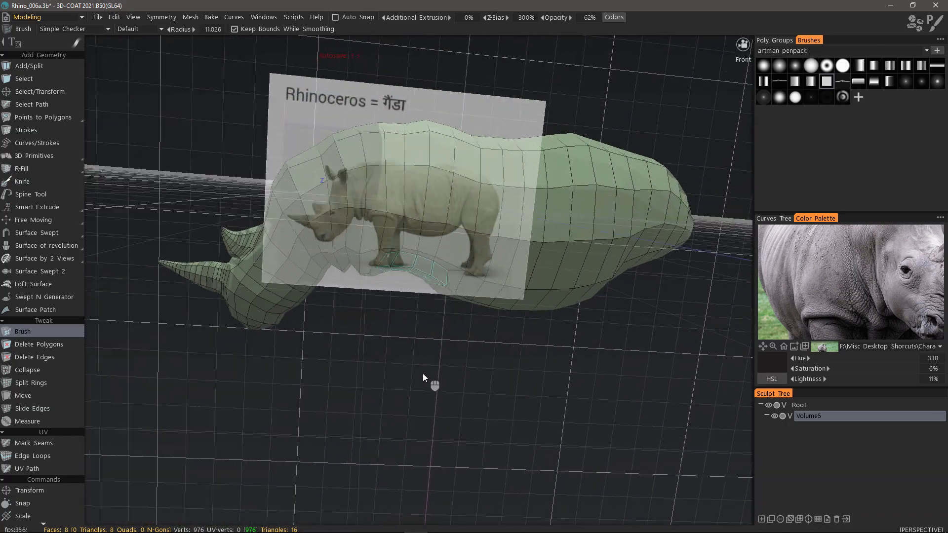
Step: Activate Smart Extrude, orbit around the side, and review the Extrude Mode options
click(37, 207)
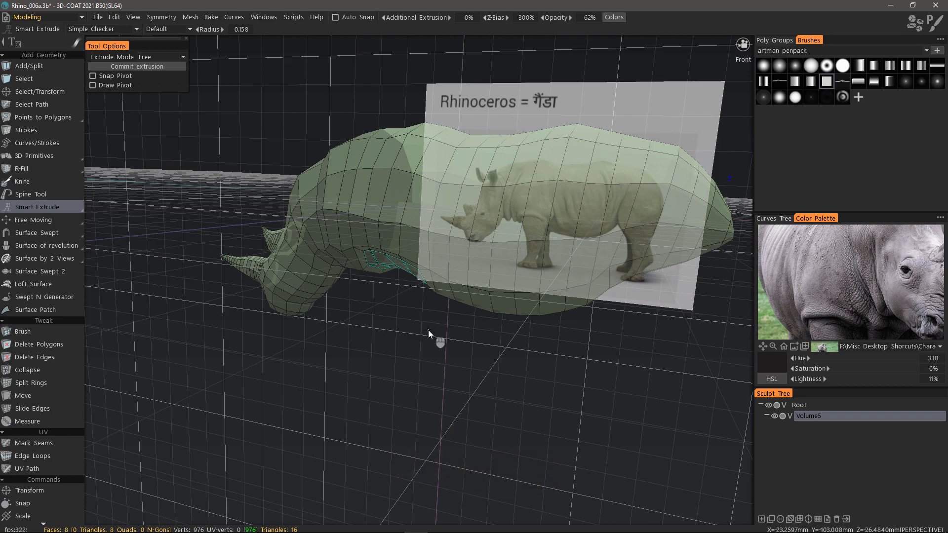
drag(429, 334, 450, 354)
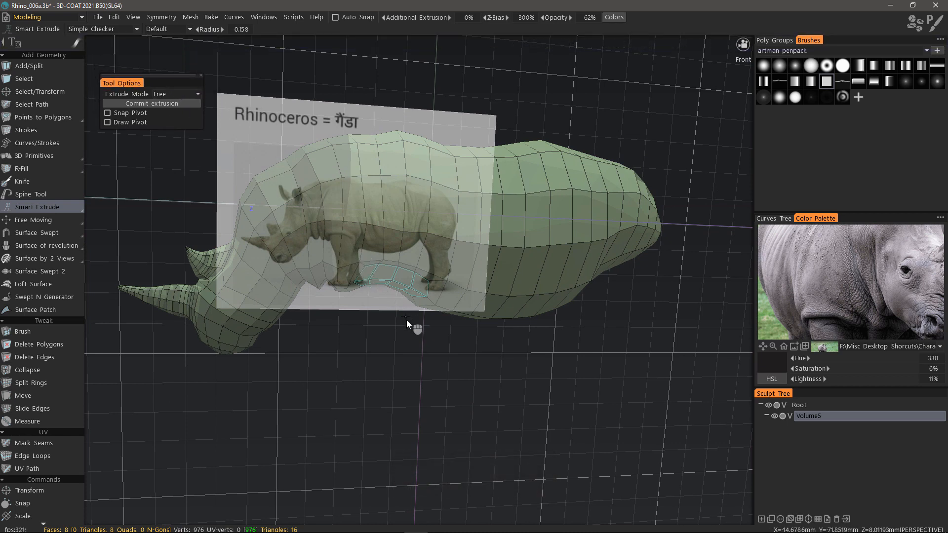
mouse_move(167, 111)
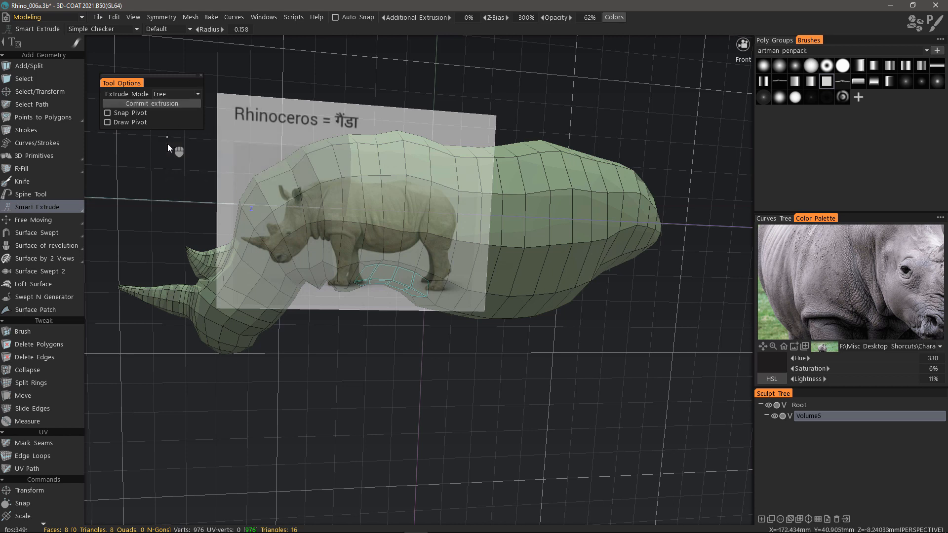
click(175, 93)
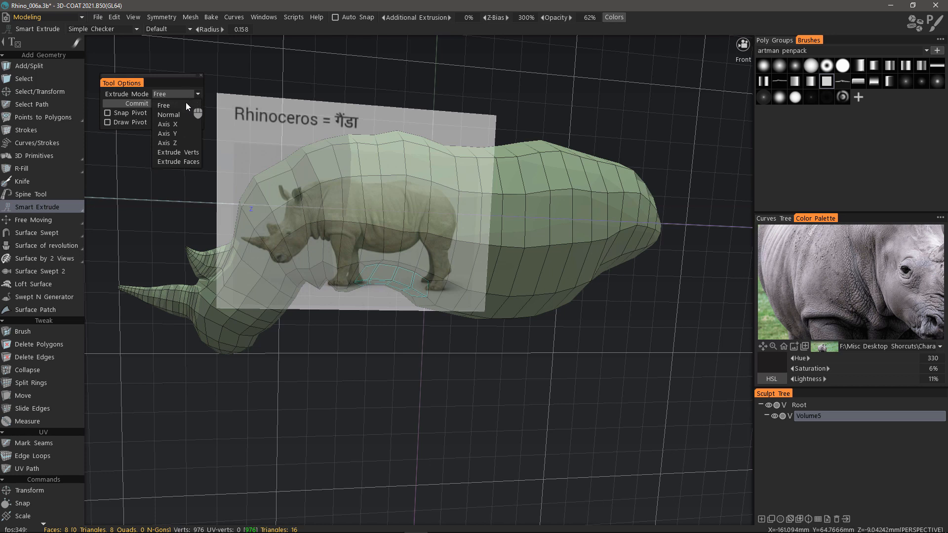
mouse_move(170, 115)
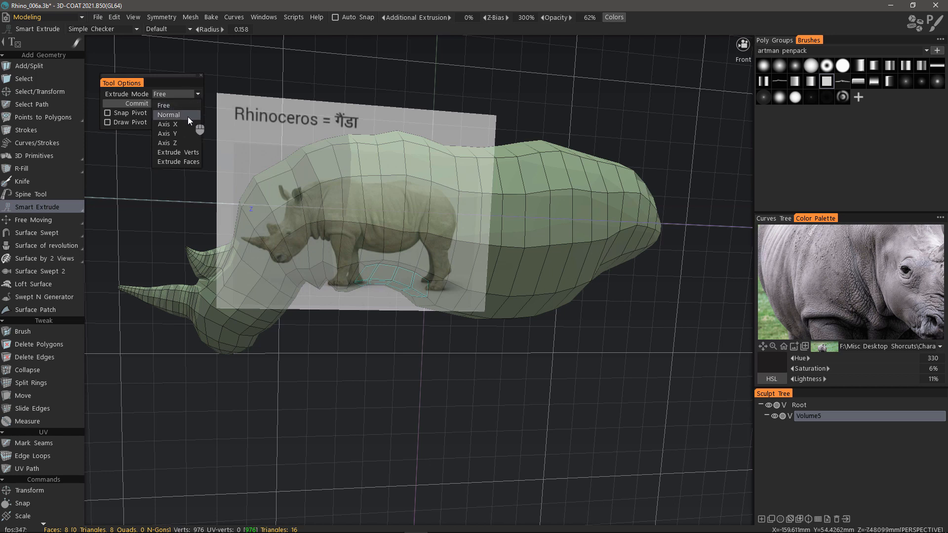
mouse_move(174, 123)
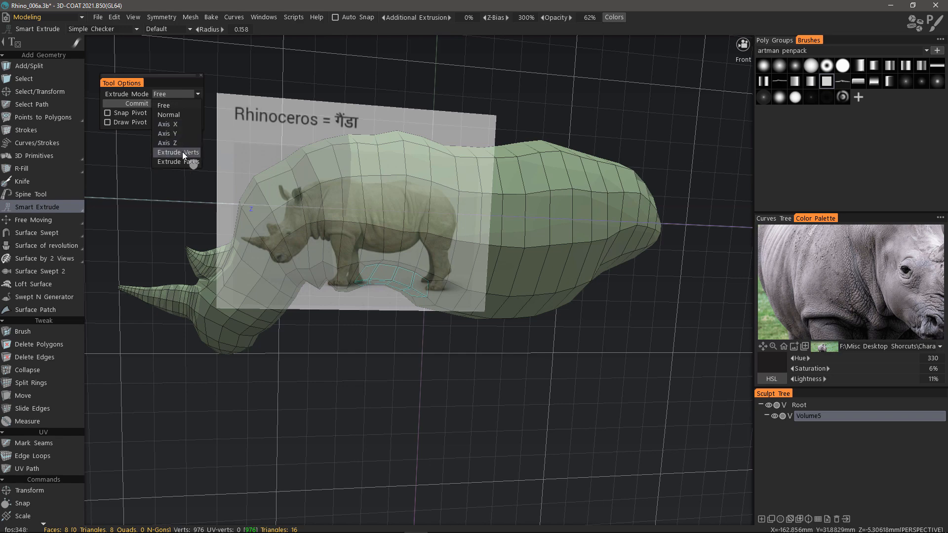
mouse_move(190, 163)
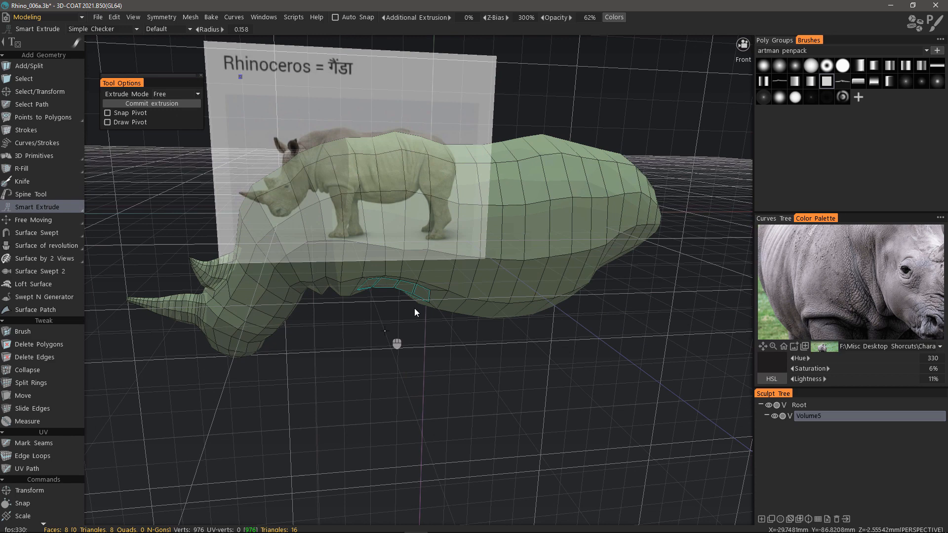
Step: Set Extrude Mode to Normal and pull the leg patch slightly outward
click(175, 94)
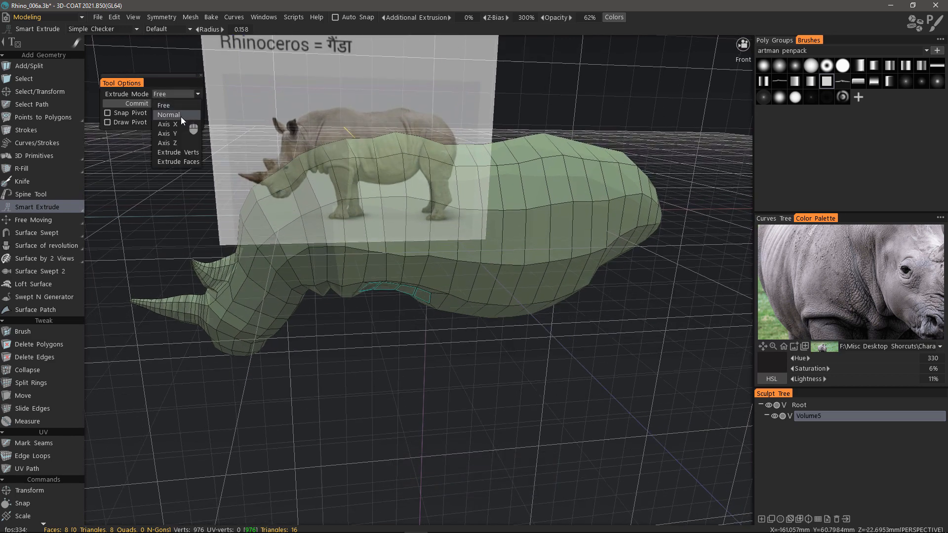
click(170, 115)
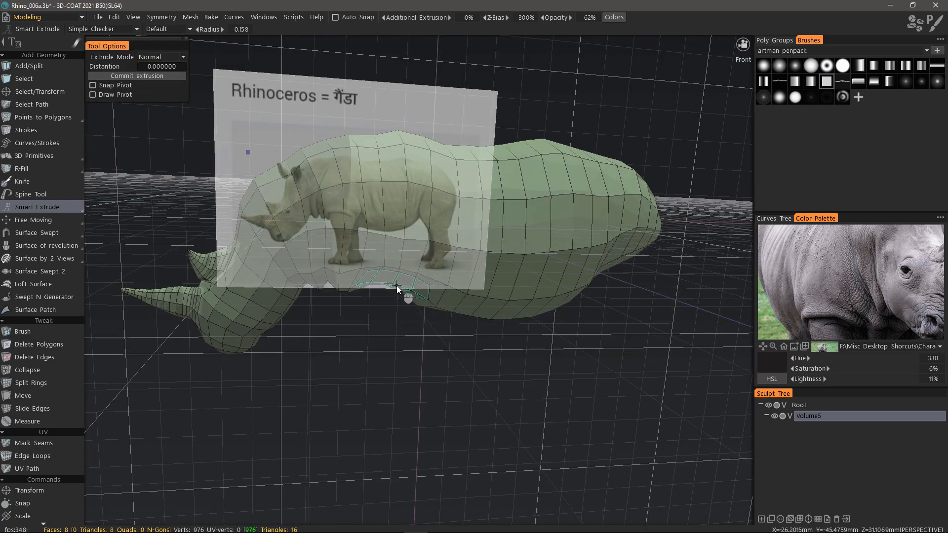
click(398, 289)
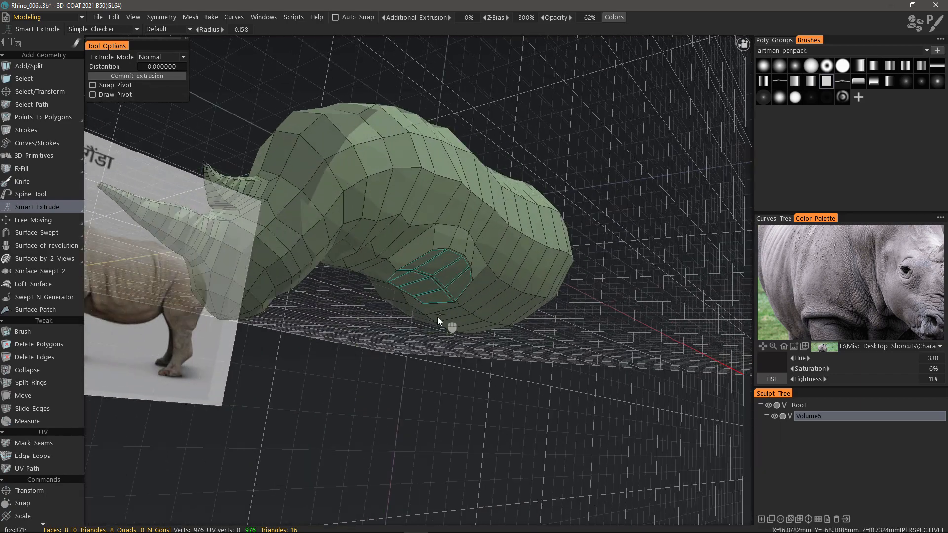
drag(439, 320, 321, 290)
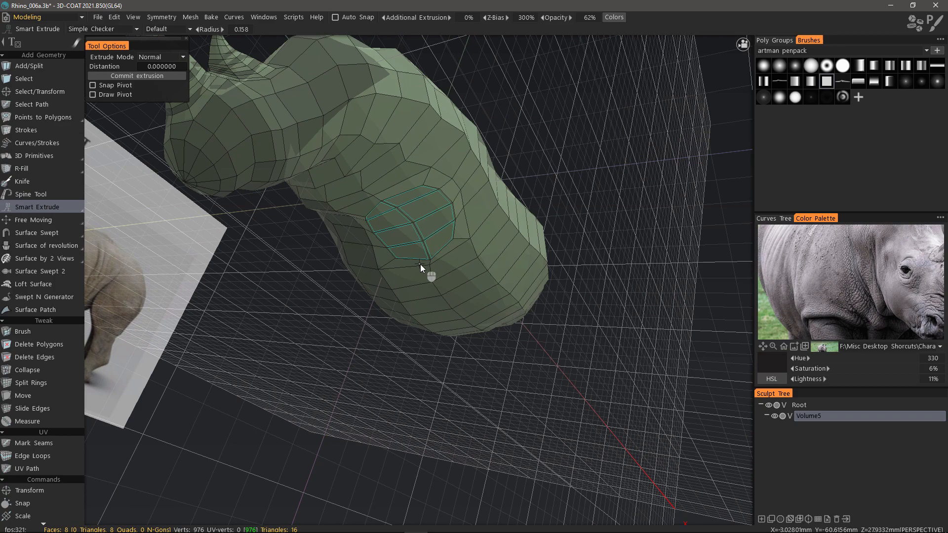
mouse_move(218, 119)
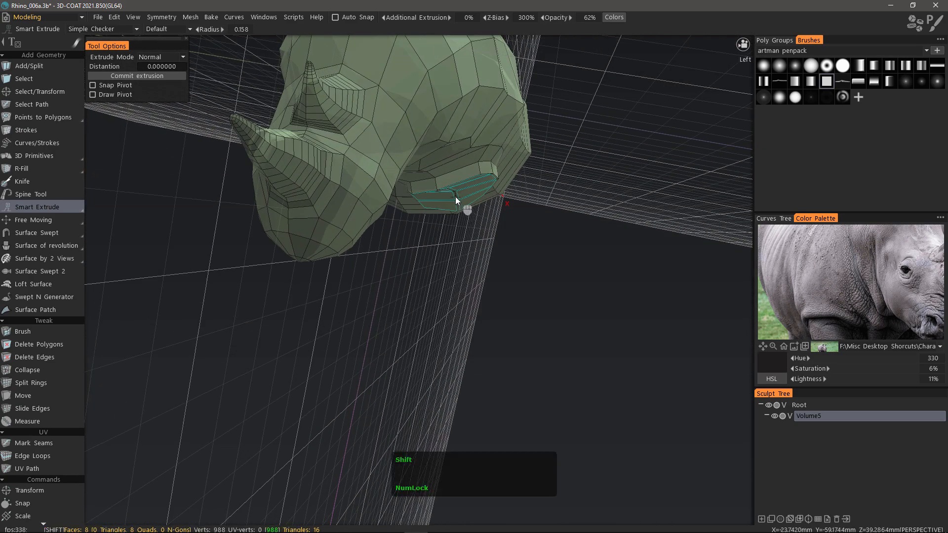
click(456, 199)
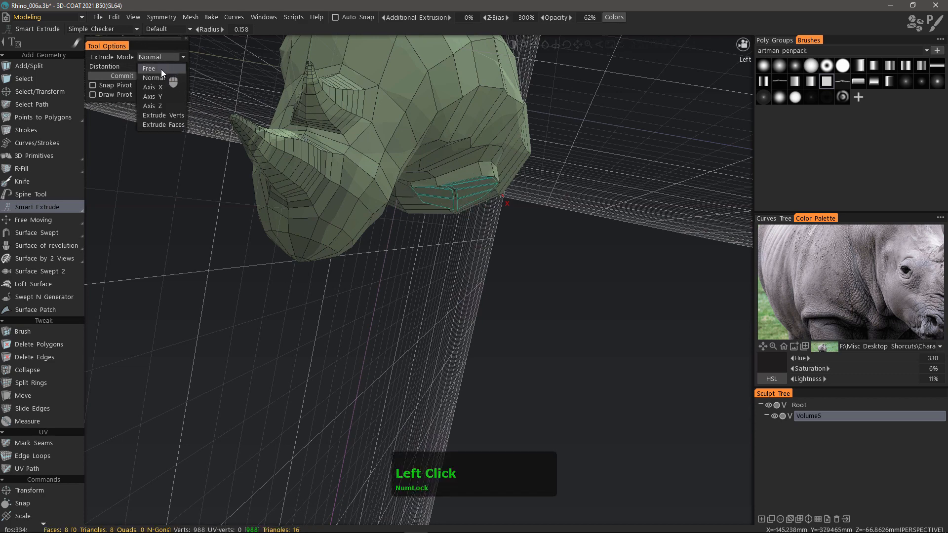
Step: Switch Extrude Mode back to Free and zoom in on the rhino
click(148, 67)
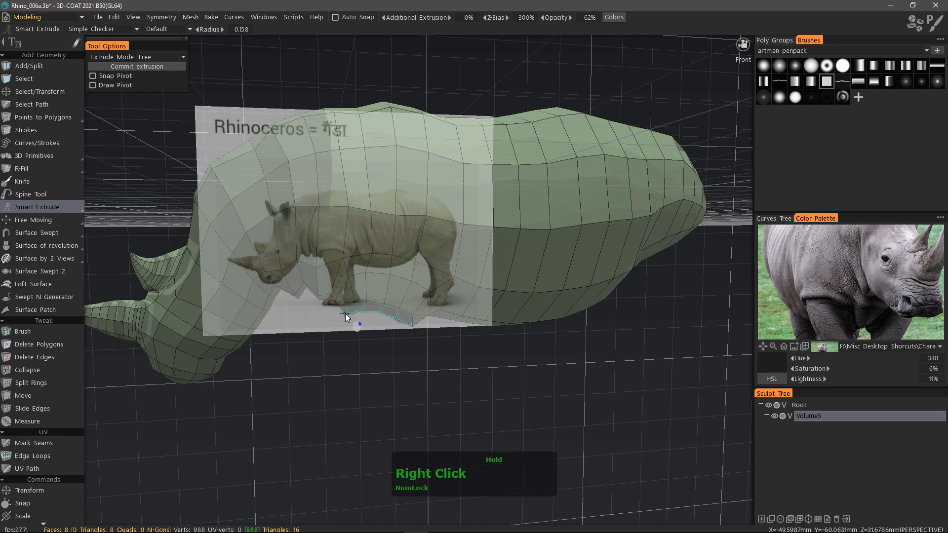
drag(344, 317, 387, 362)
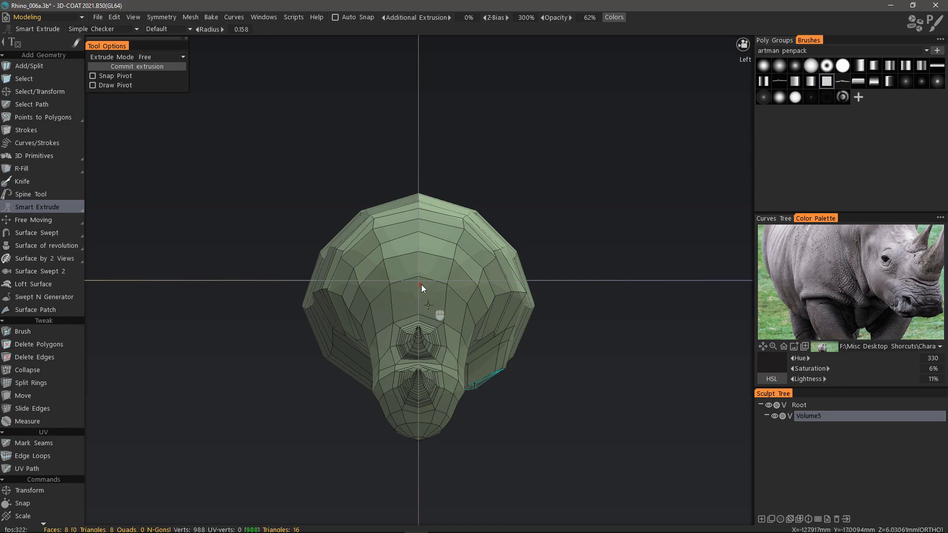
key(NumPad5)
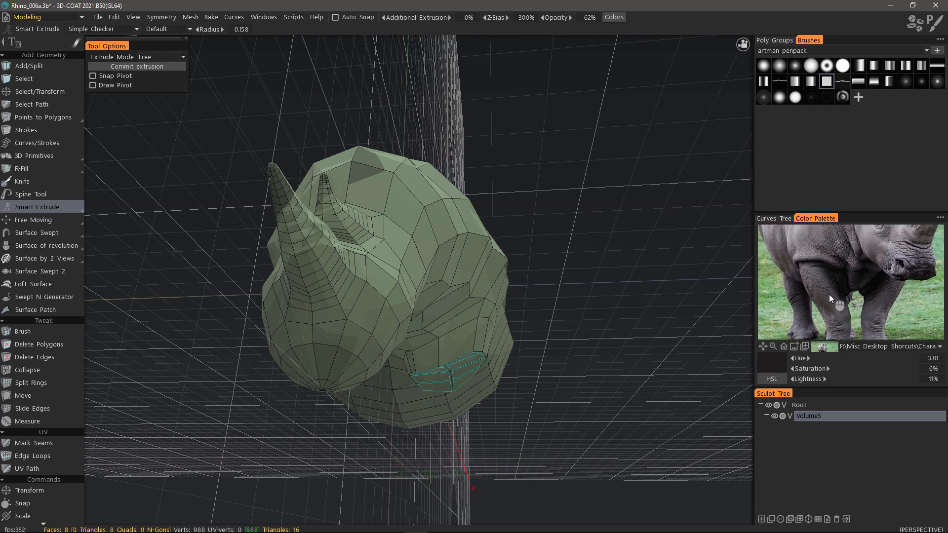
mouse_move(840, 317)
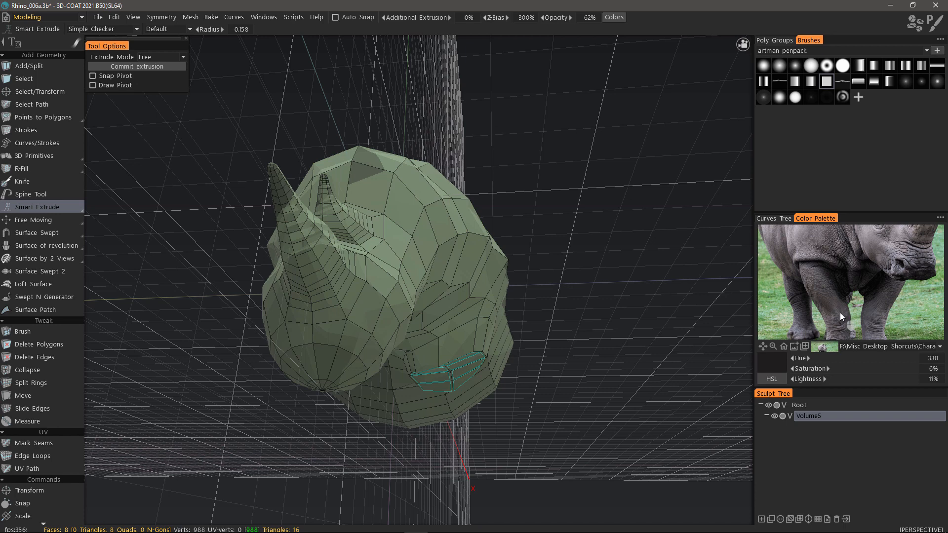
middle_click(853, 285)
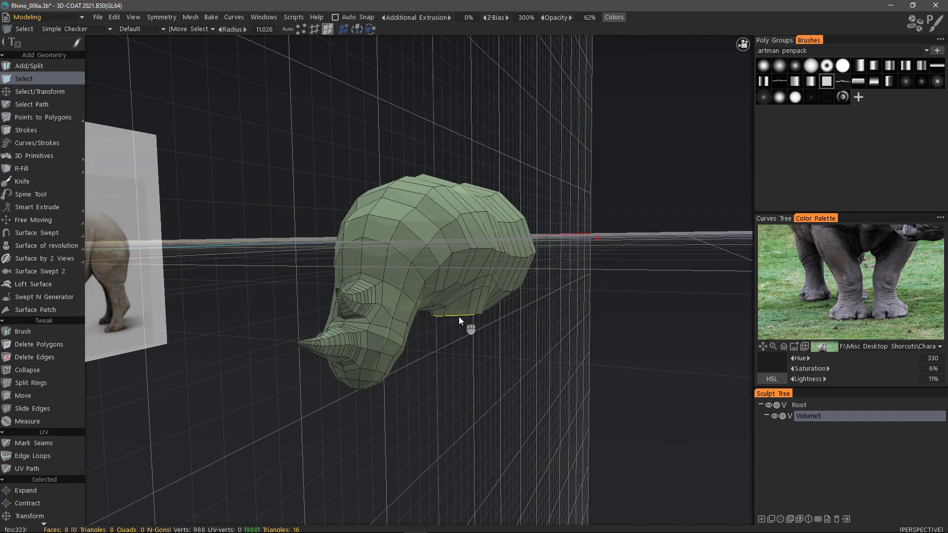
Step: Smart-extrude the front leg faces downward toward the ground
key(space)
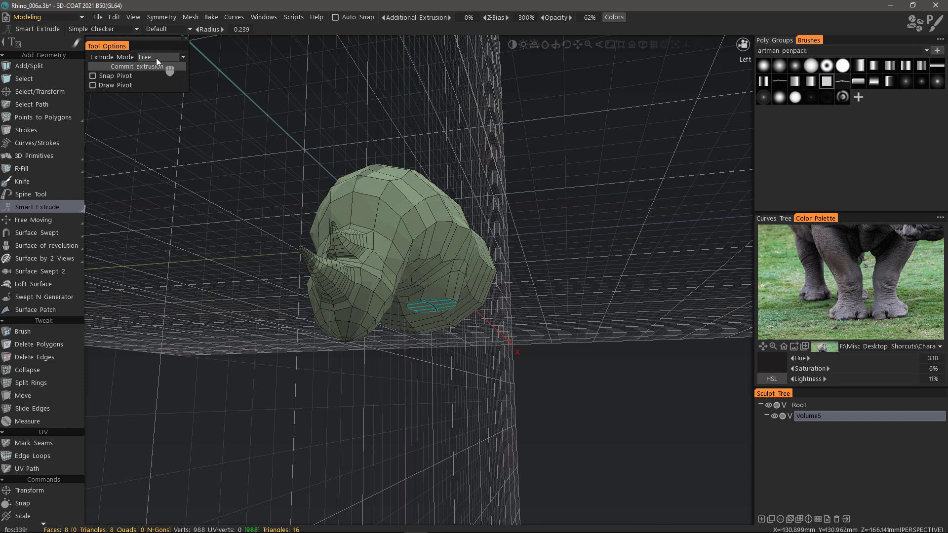
click(160, 57)
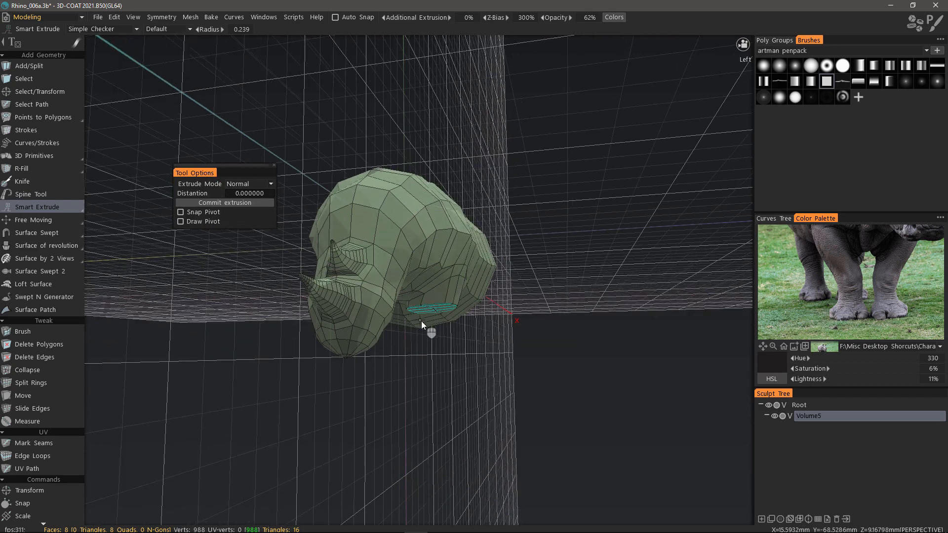
drag(423, 323, 432, 326)
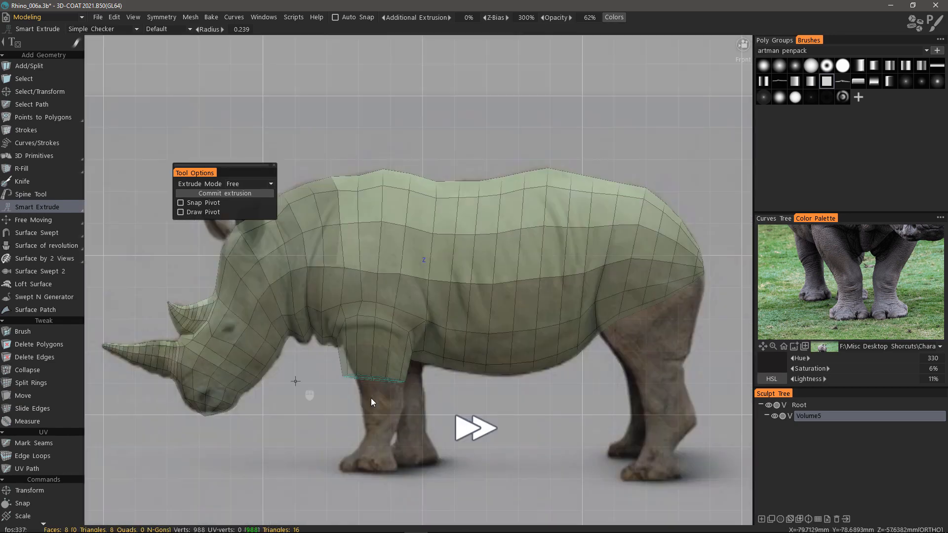
click(385, 402)
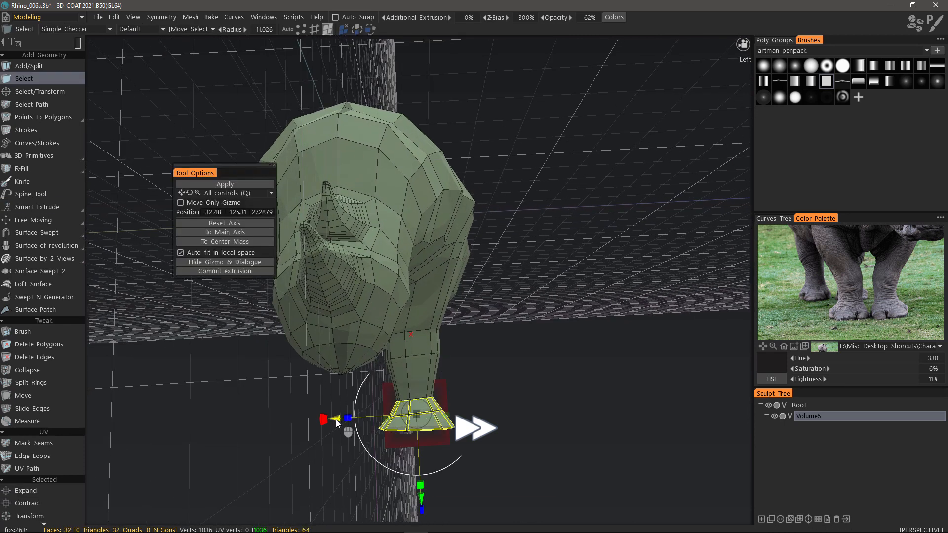
Step: Widen and reshape the bottom loops into a flared front foot
drag(350, 417, 335, 423)
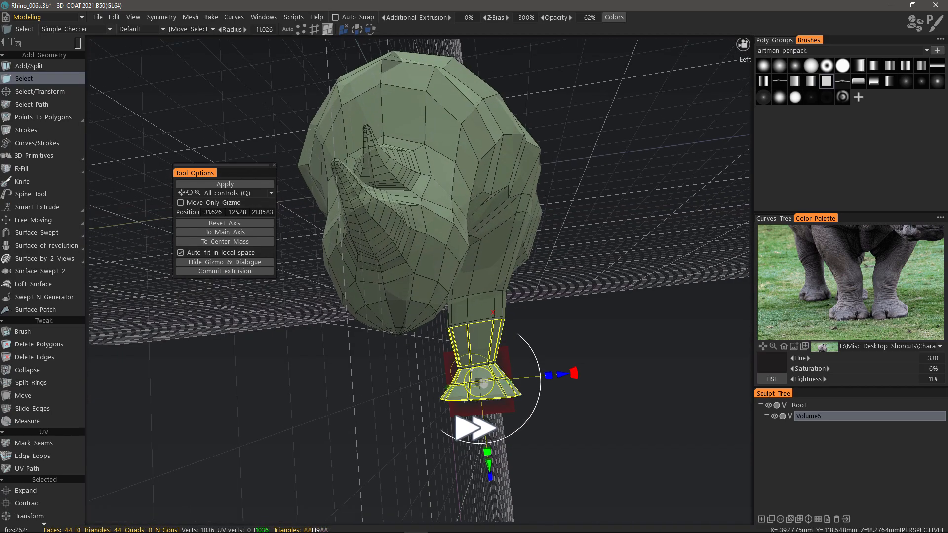
drag(547, 374, 550, 302)
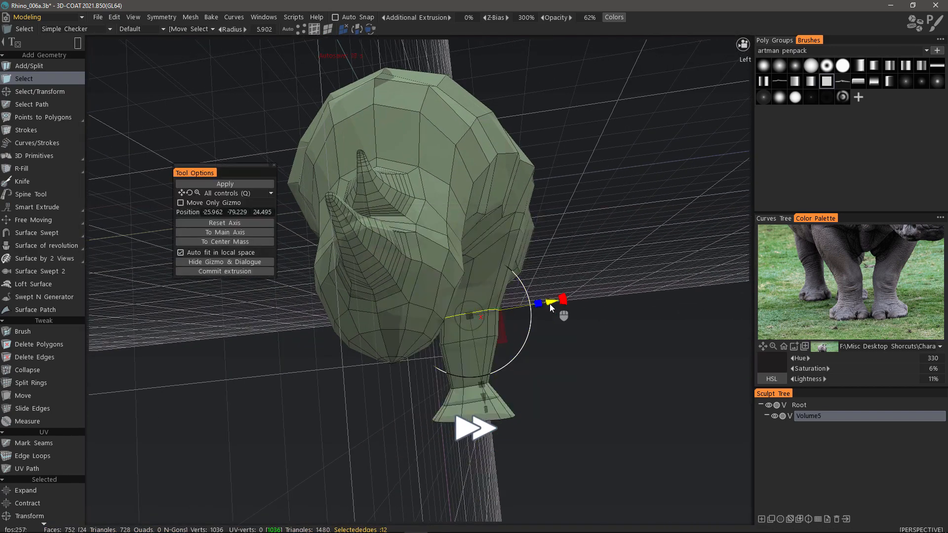
click(23, 332)
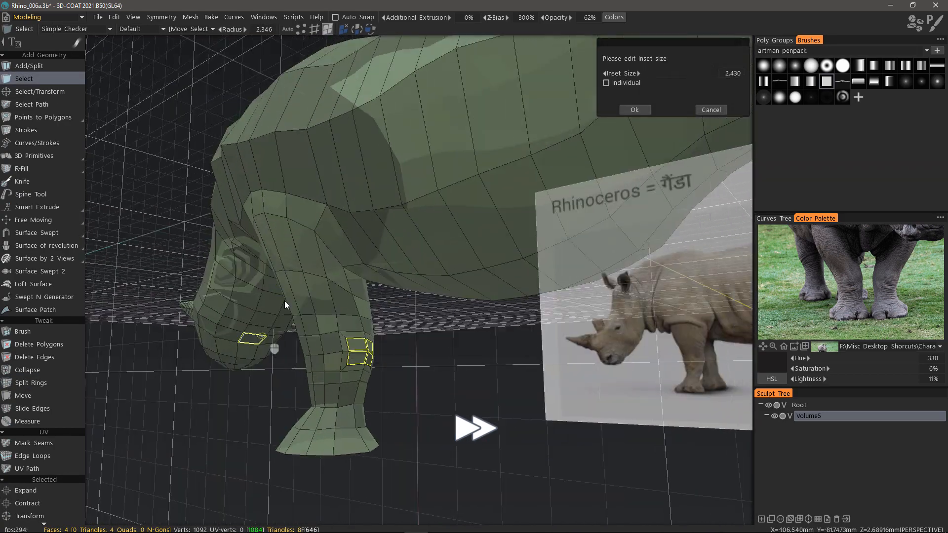
Step: Confirm the inset of the small face patches and select the hind-leg faces
click(633, 110)
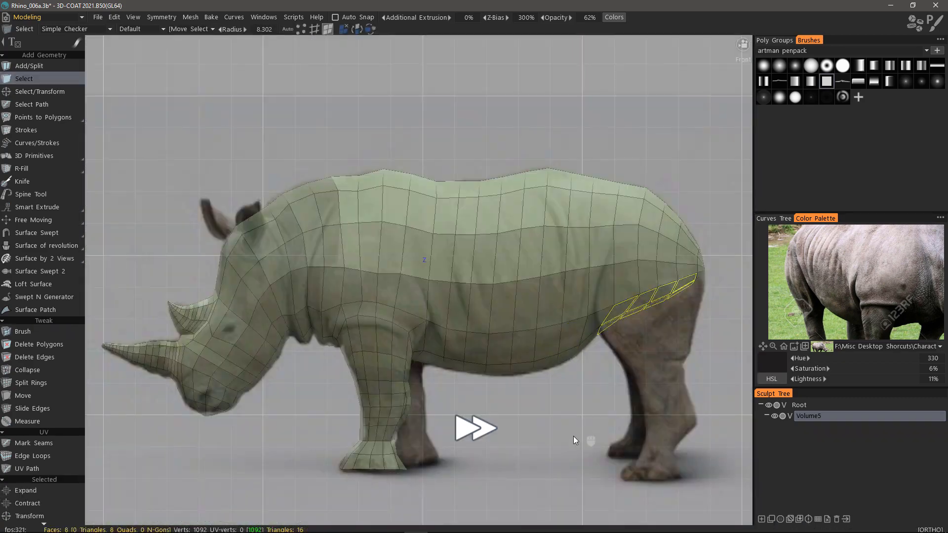
click(37, 206)
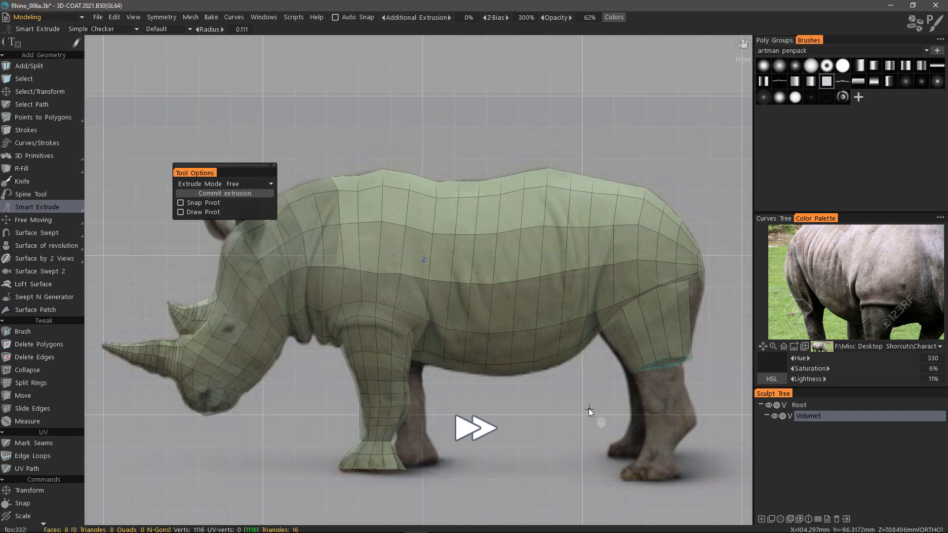
Step: Extrude the hind-leg faces downward and add a face on the rear underside
click(23, 331)
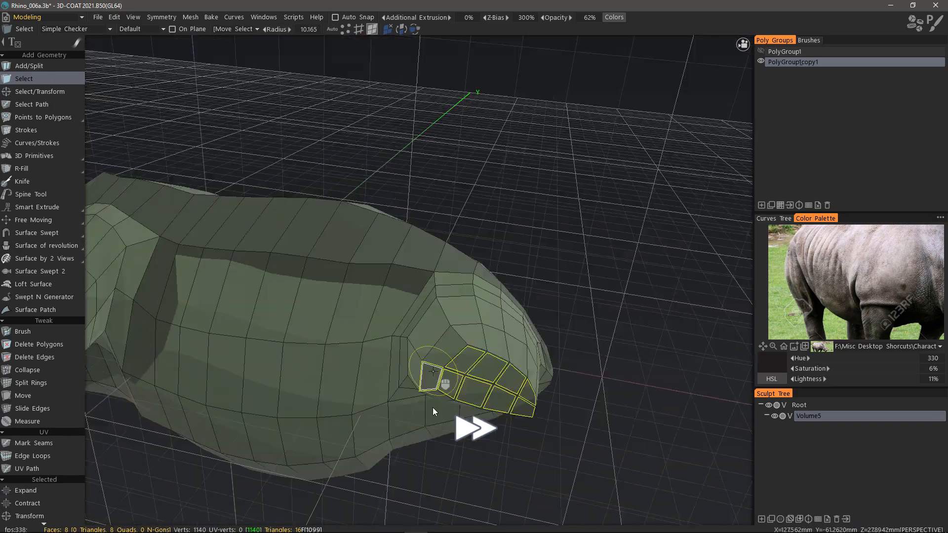
click(24, 332)
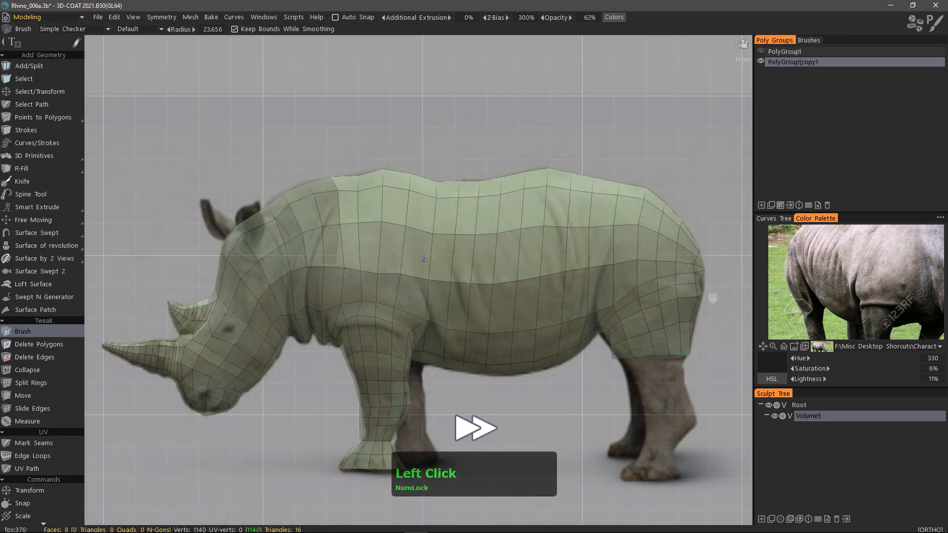
Step: Brush-tweak the hind leg top vertices to follow the reference photo's outline
click(632, 354)
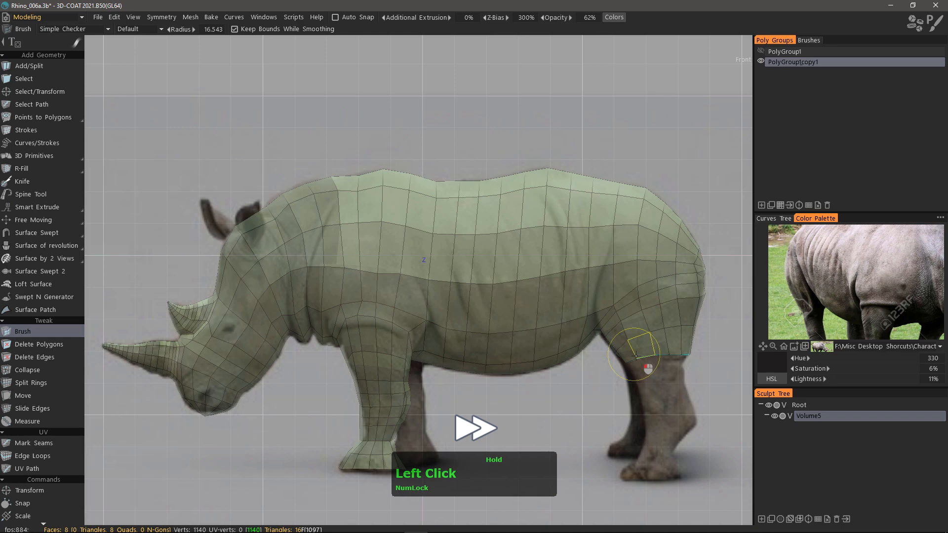
click(24, 79)
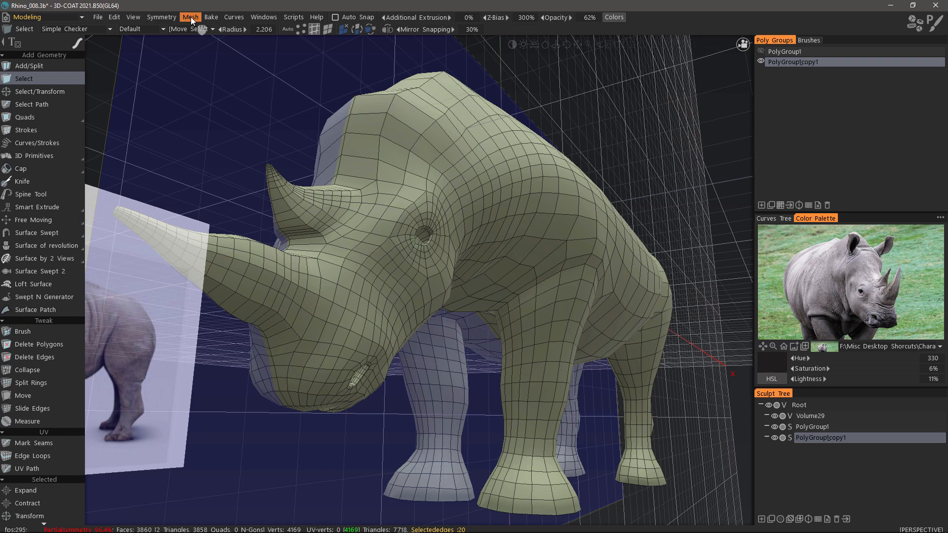
Step: Bring up the Mesh operations list for the 58-edge loop selected on the head
click(190, 17)
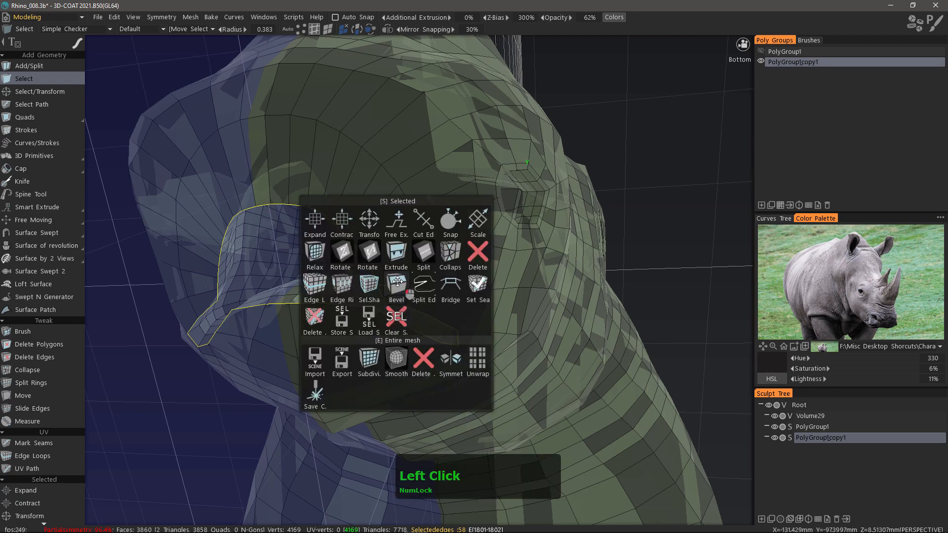
Step: Bevel two head edge loops with 2 segments each, reaching 4,316 faces
click(396, 287)
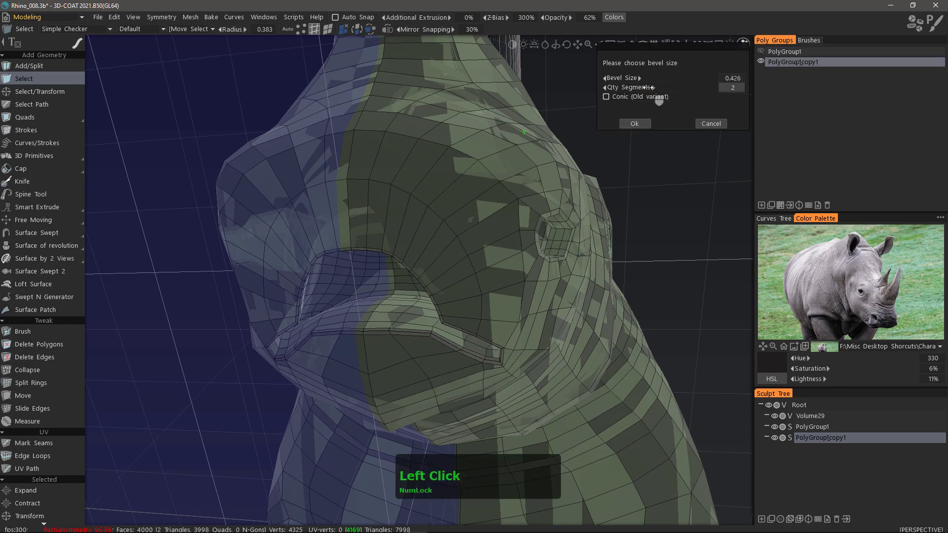
click(633, 123)
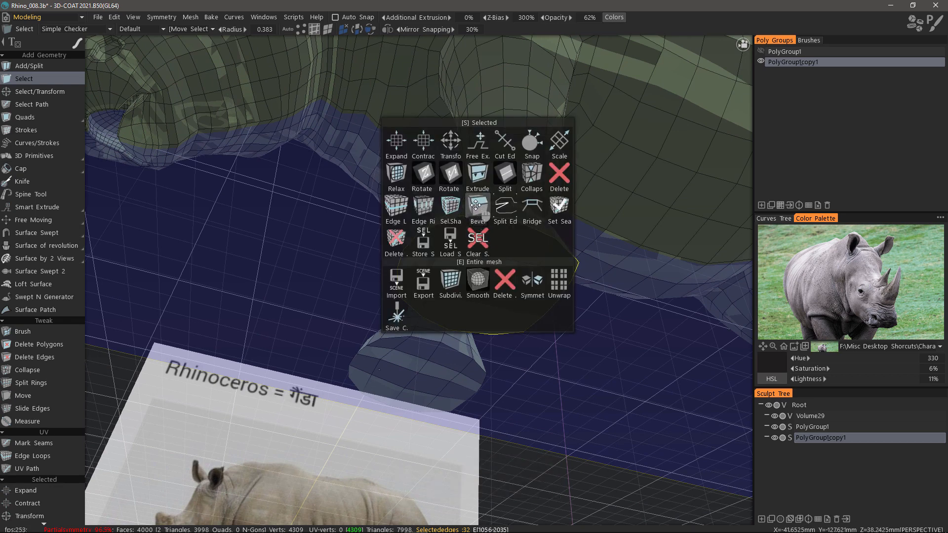
click(477, 205)
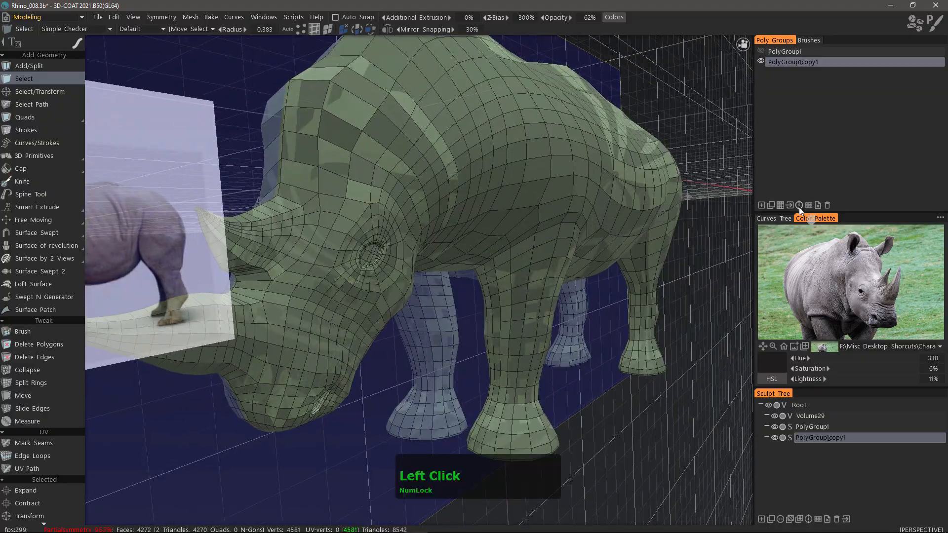
scroll(down, 3)
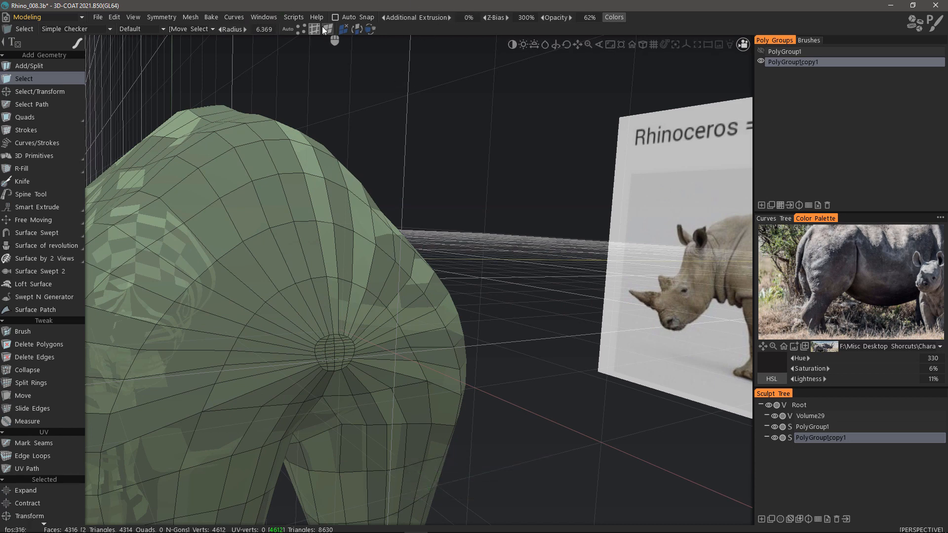
Step: Orbit to the rear and select the small face circle on the rump
scroll(down, 3)
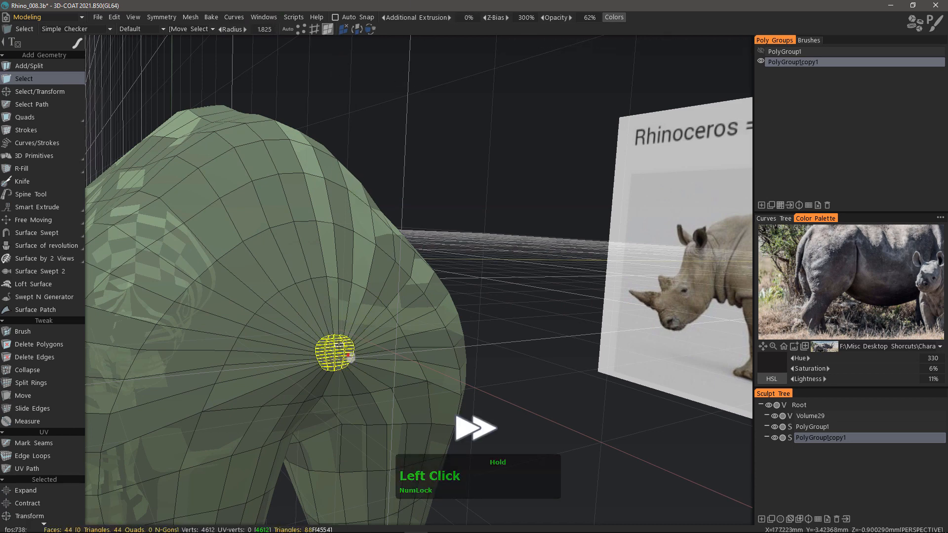
click(29, 194)
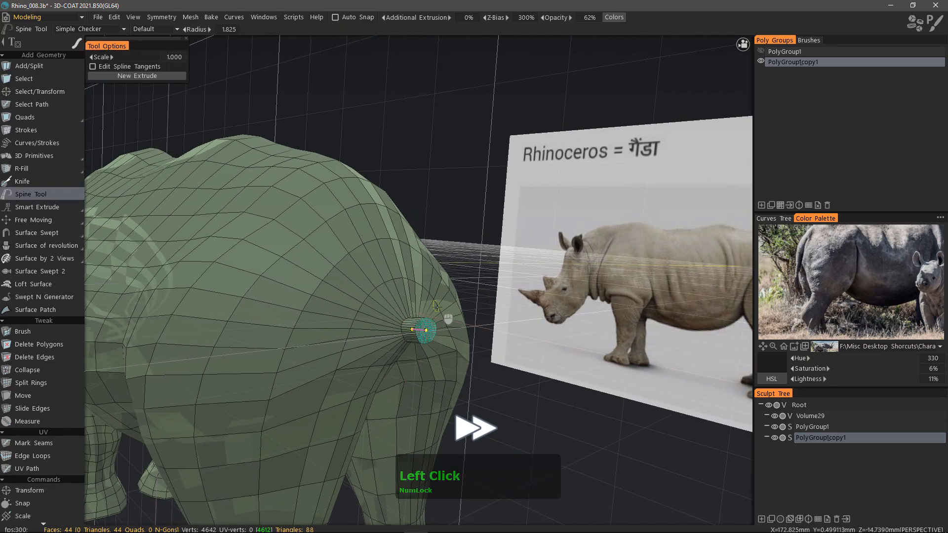
Step: Pull spine points from the rump faces to start and bend the tail outward
drag(423, 326, 411, 363)
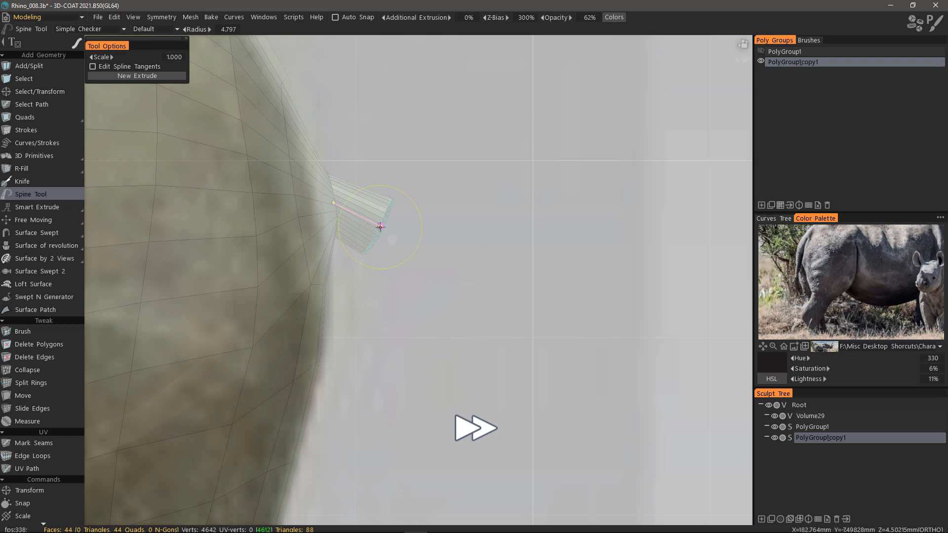
drag(380, 229, 450, 328)
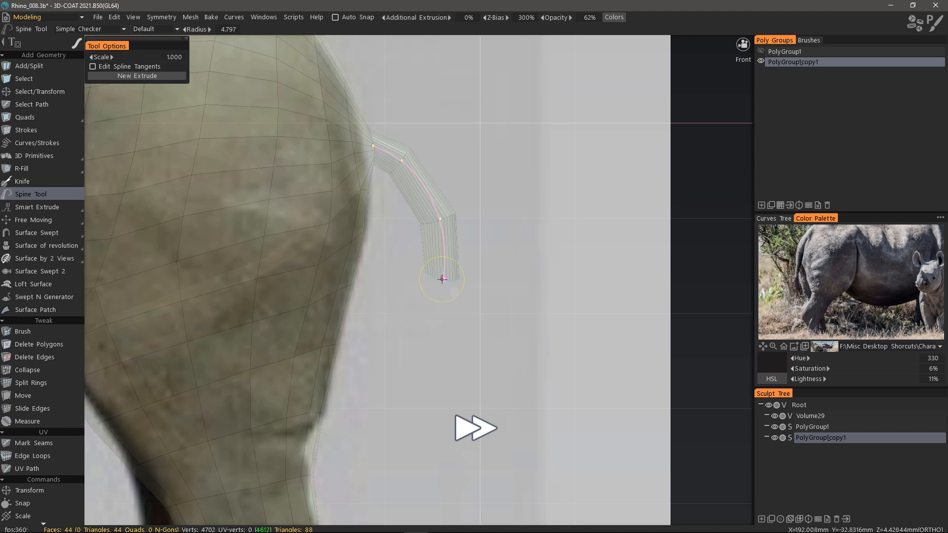
drag(441, 279, 429, 221)
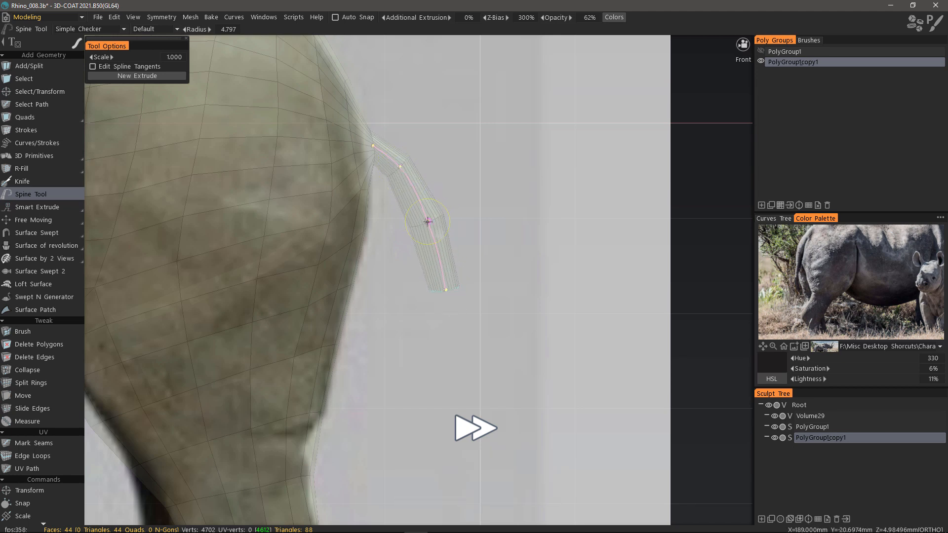
drag(428, 221, 446, 289)
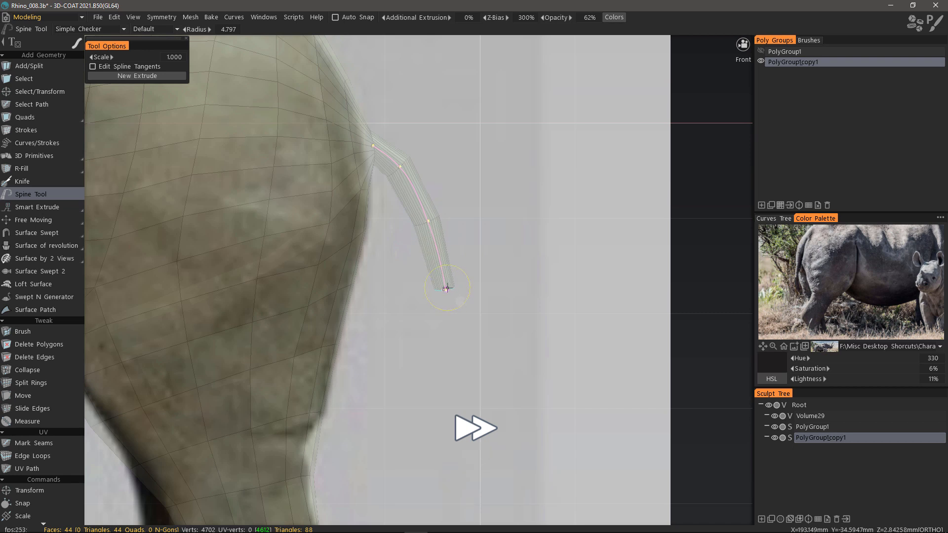
Step: Extend the tail downward with another bend to its full curving length
drag(448, 288, 428, 377)
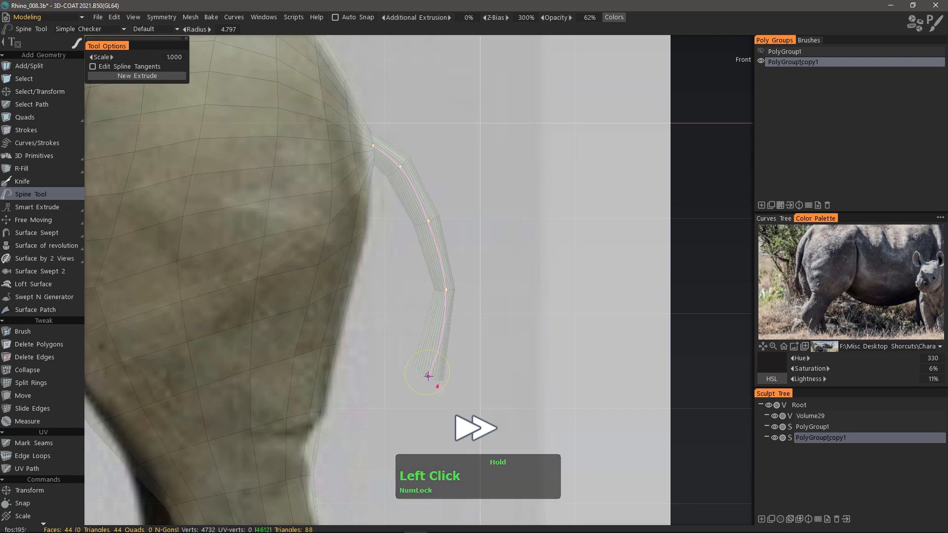
drag(428, 374, 436, 347)
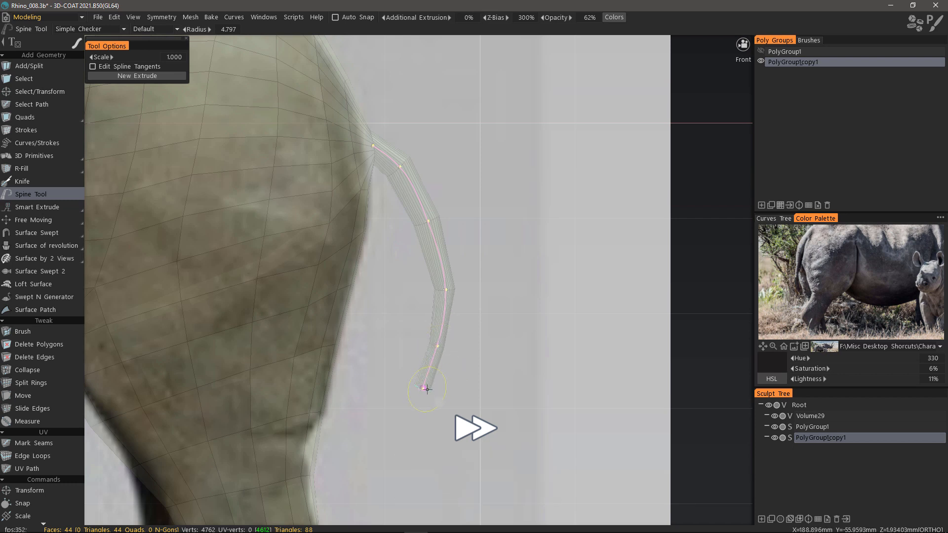
drag(426, 390, 406, 433)
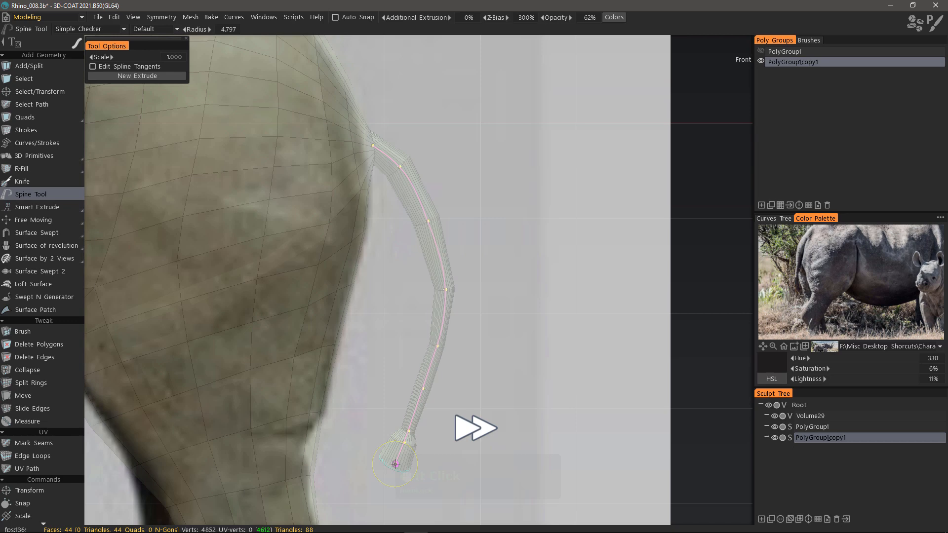
scroll(down, 3)
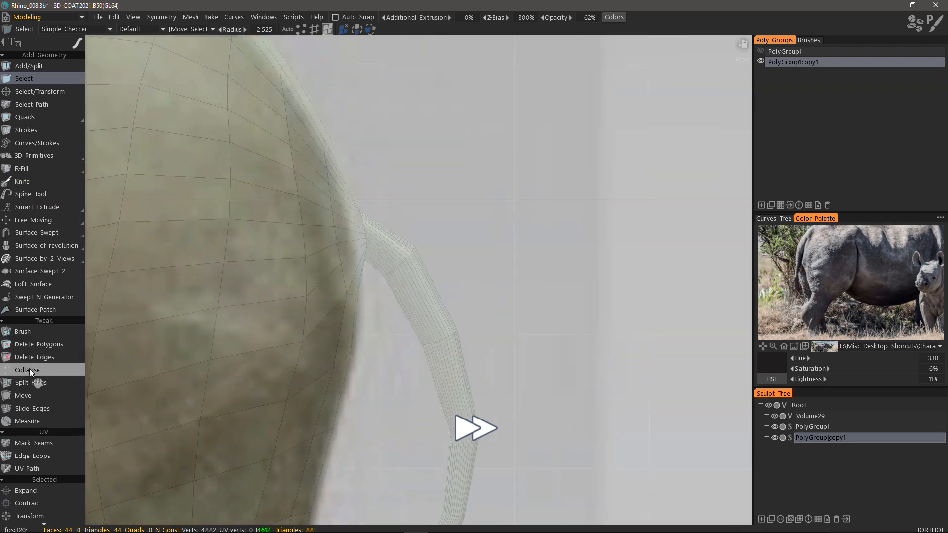
Step: Insert an extra edge ring across the tail with Split Rings
click(30, 382)
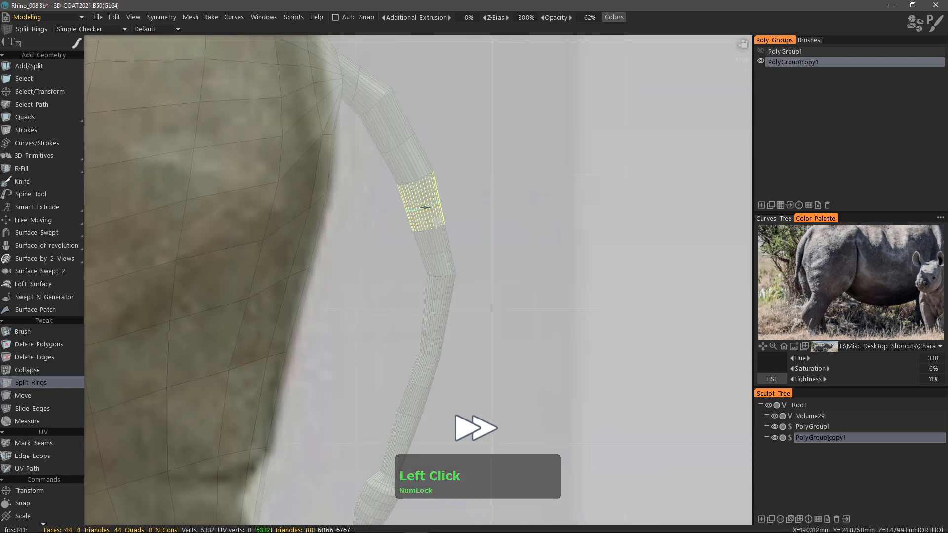
click(421, 208)
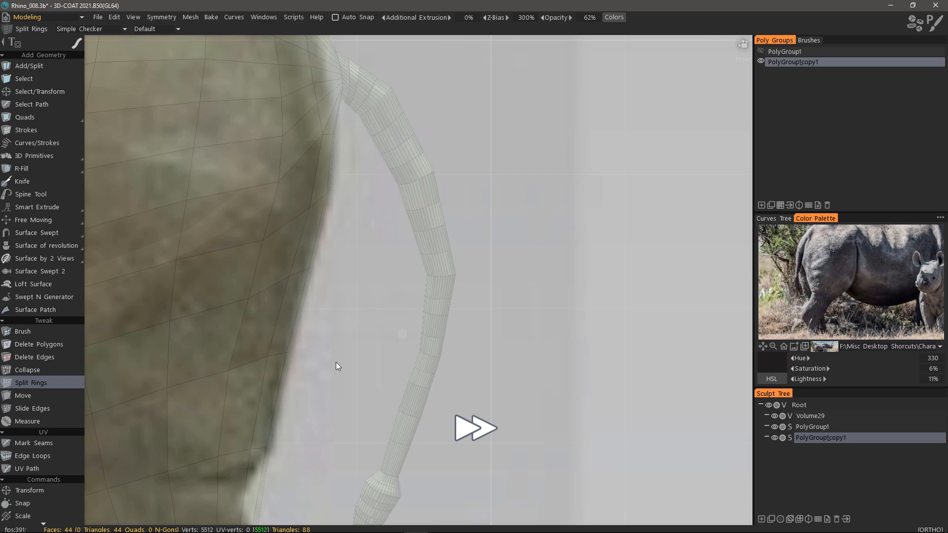